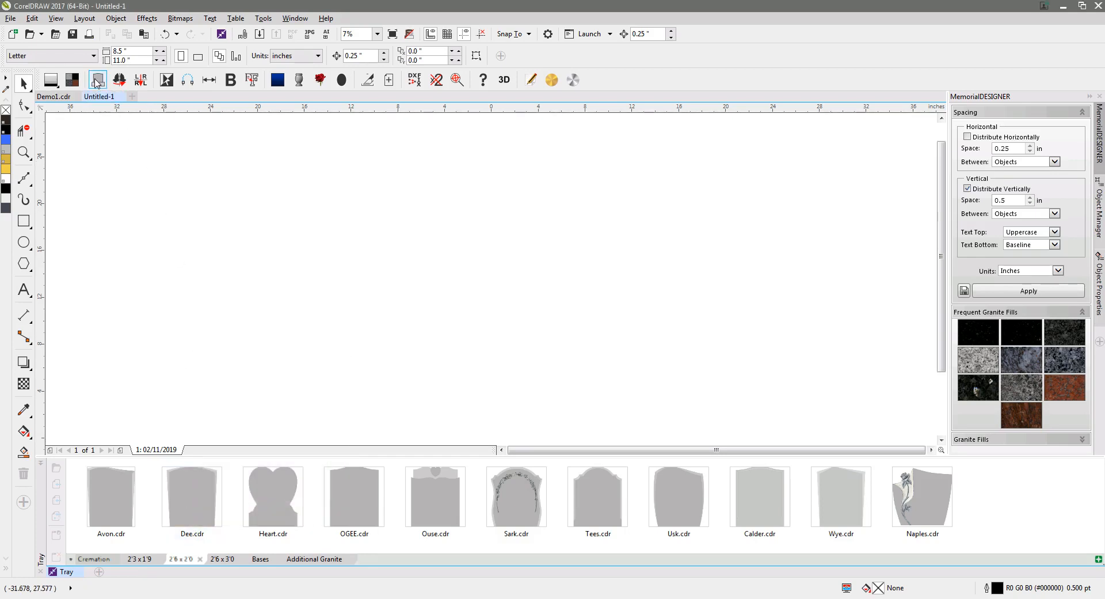
Build an Oval Top headstone in Shape Builder with no base and -0.875 side taper.
left_click(97, 80)
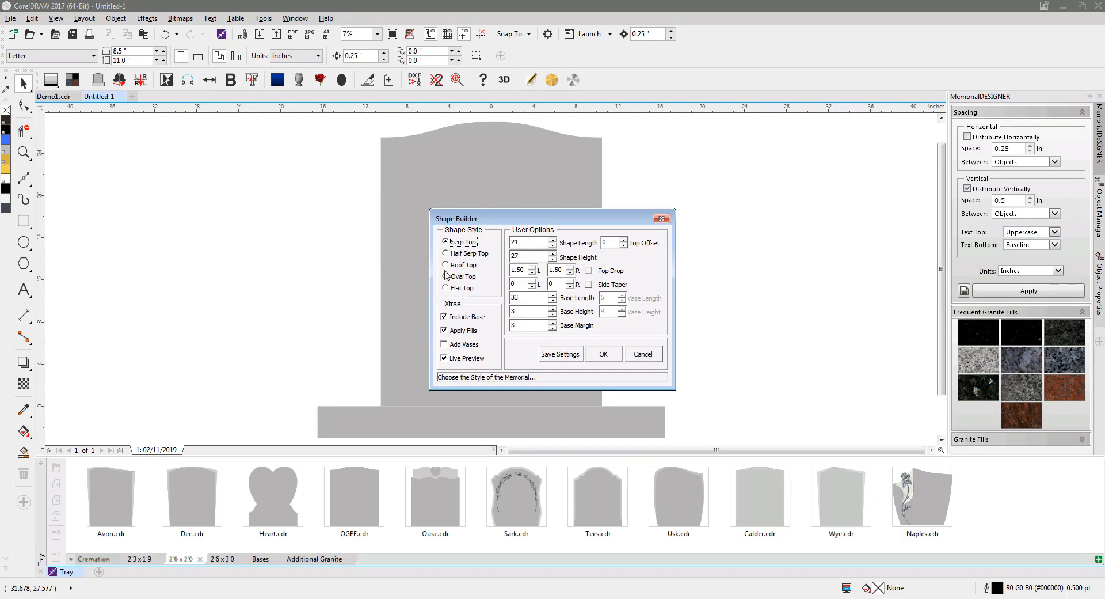
left_click(446, 275)
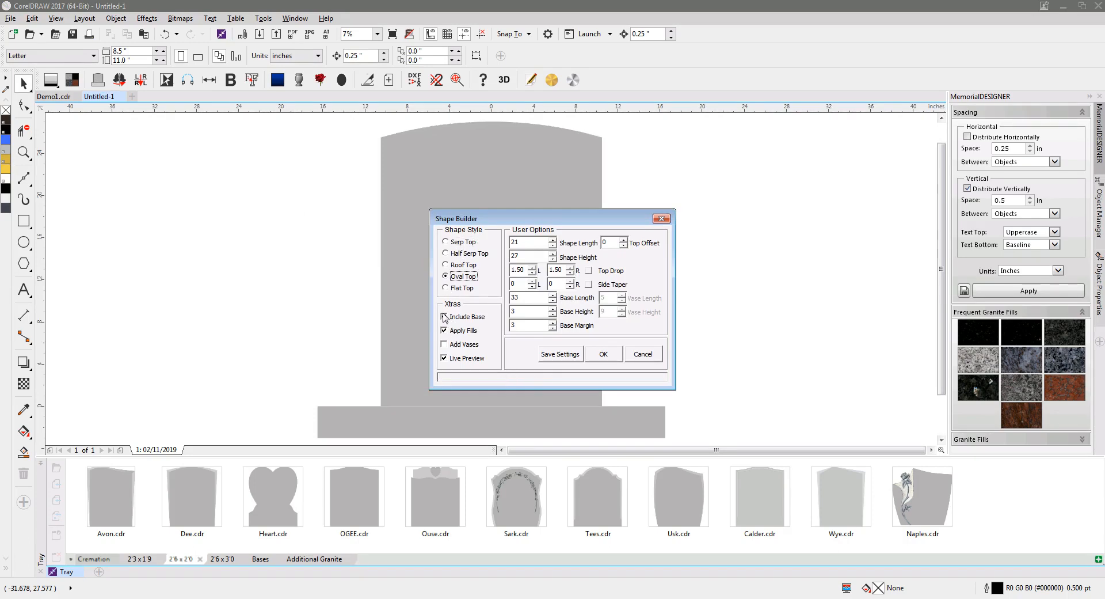
left_click(444, 315)
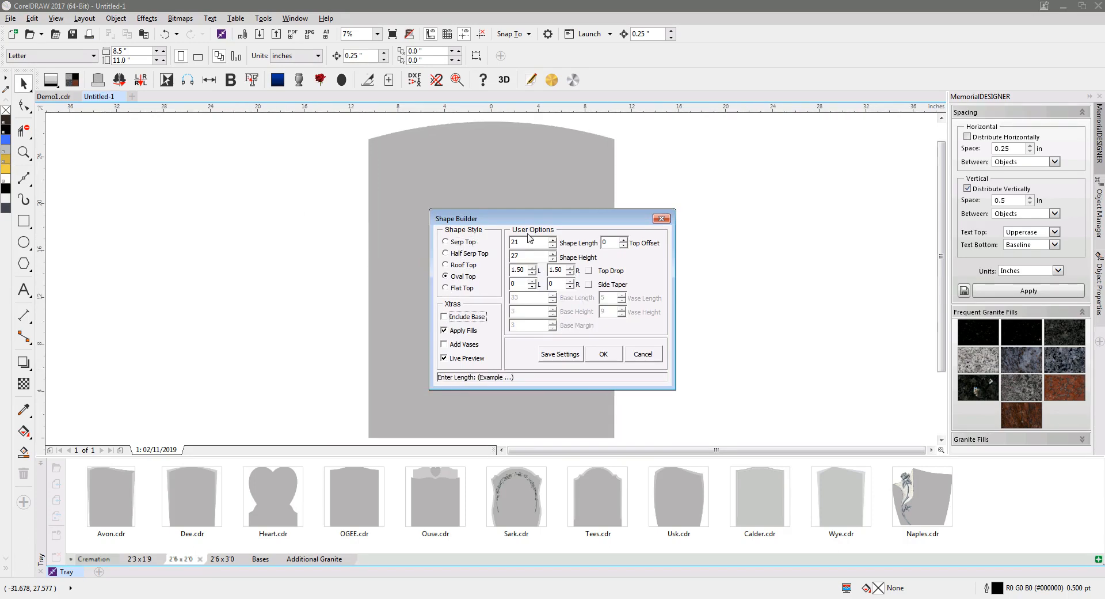
mouse_move(589, 287)
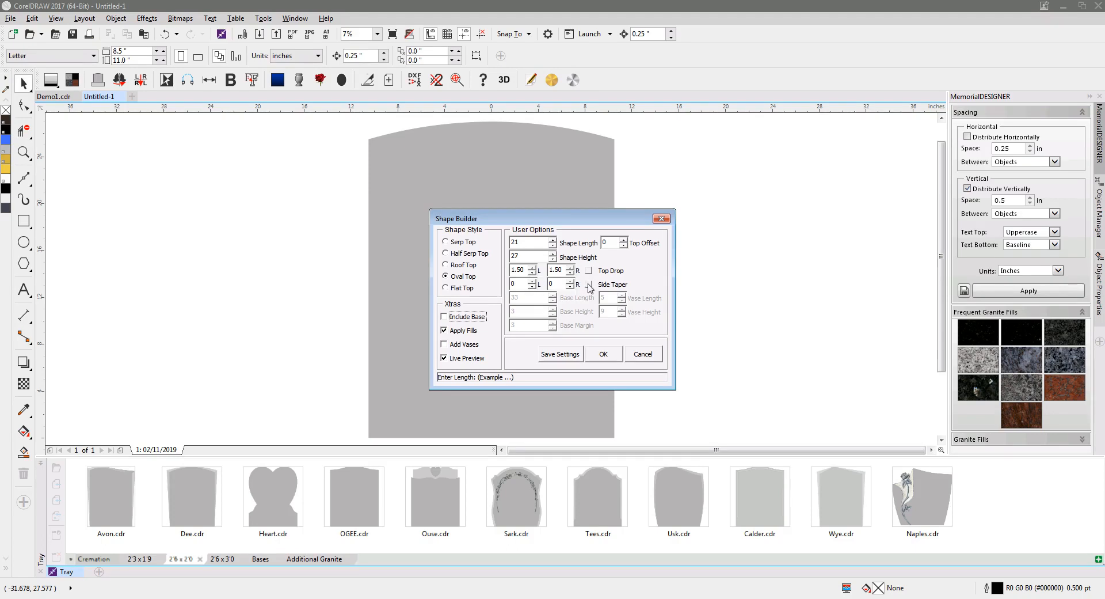
left_click(539, 287)
type("-0.875")
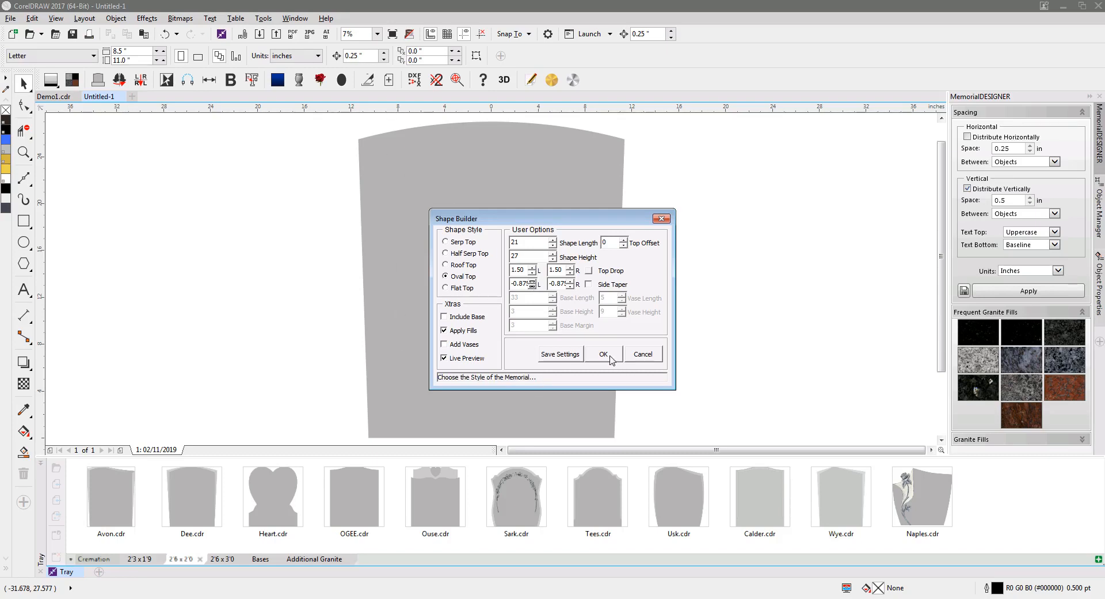
left_click(603, 353)
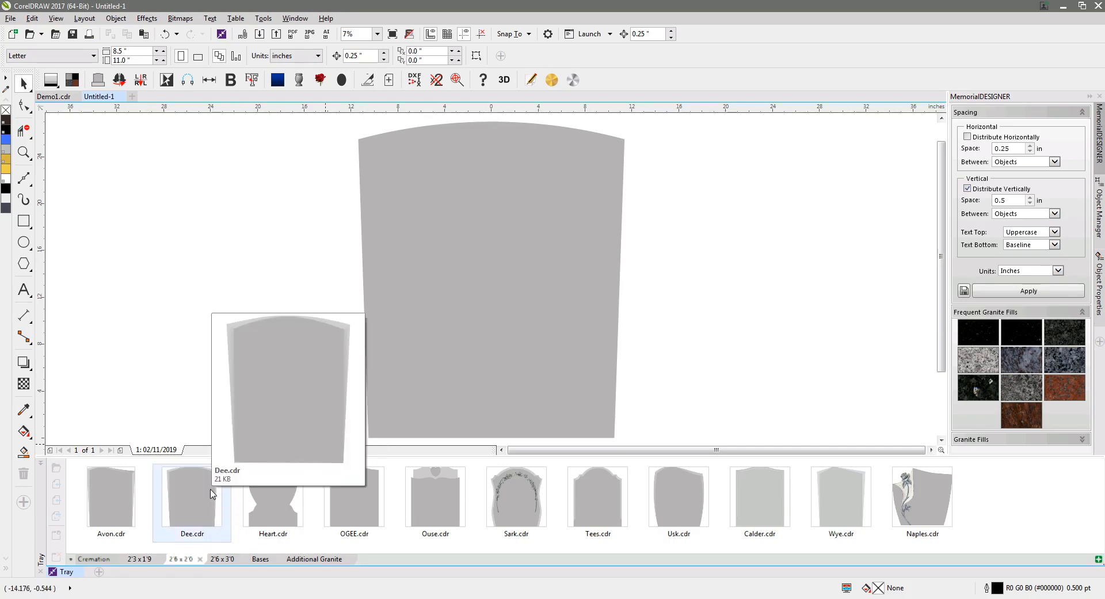
mouse_move(385, 265)
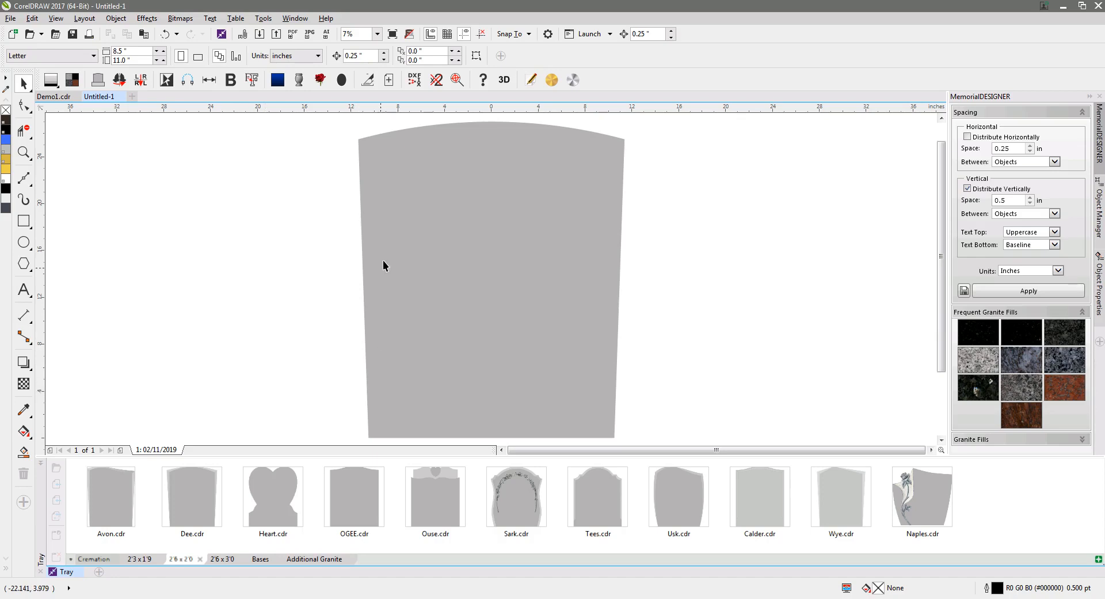
Choose the straight line tool and turn on Snap To Objects for the side lines.
left_click(24, 178)
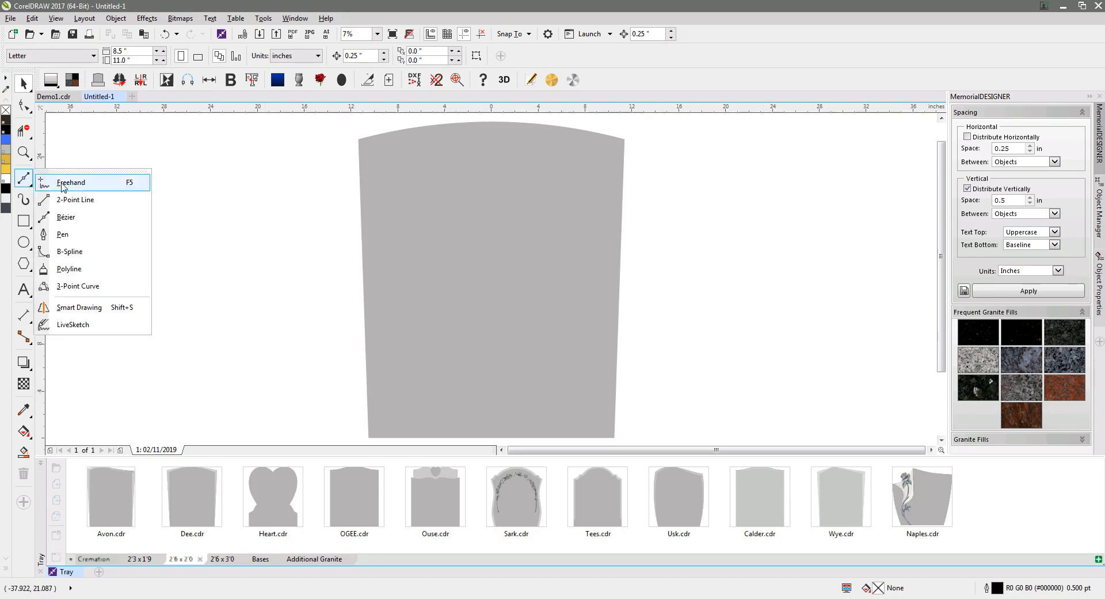
left_click(70, 182)
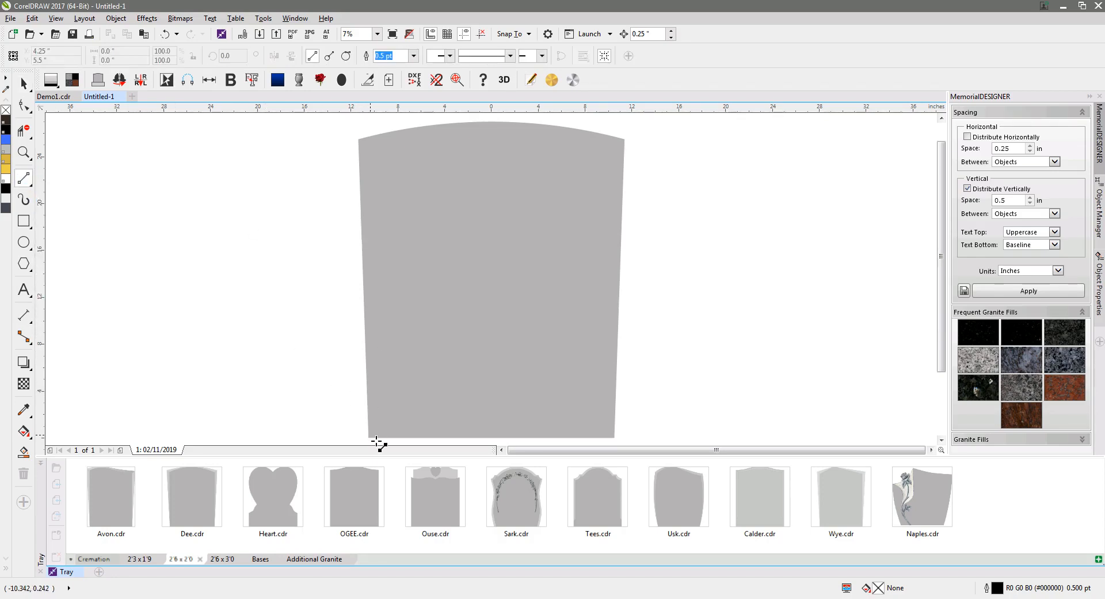
left_click(510, 33)
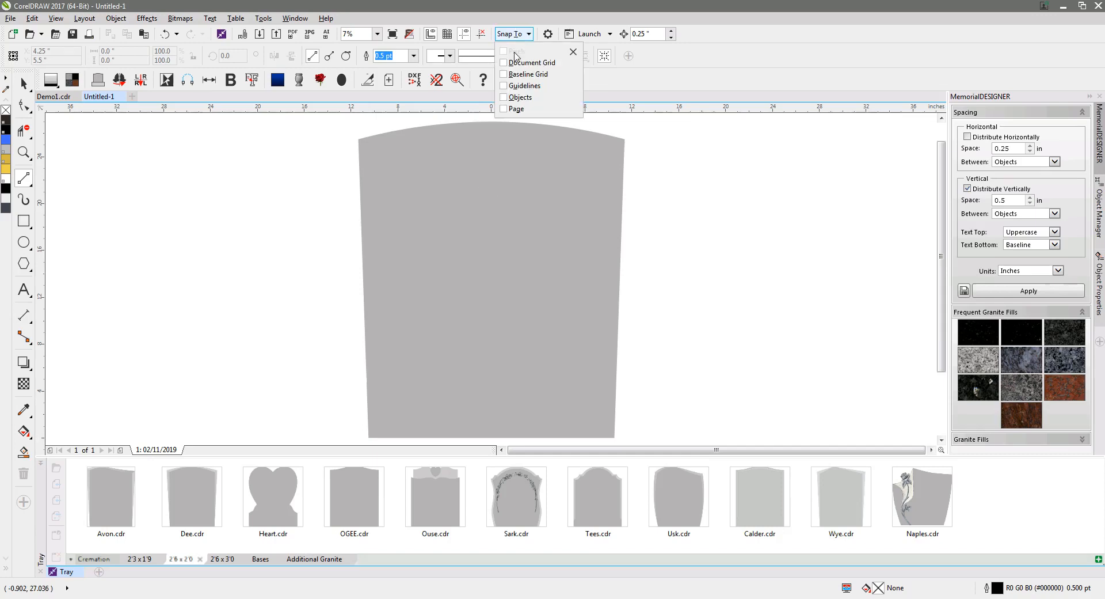
left_click(503, 98)
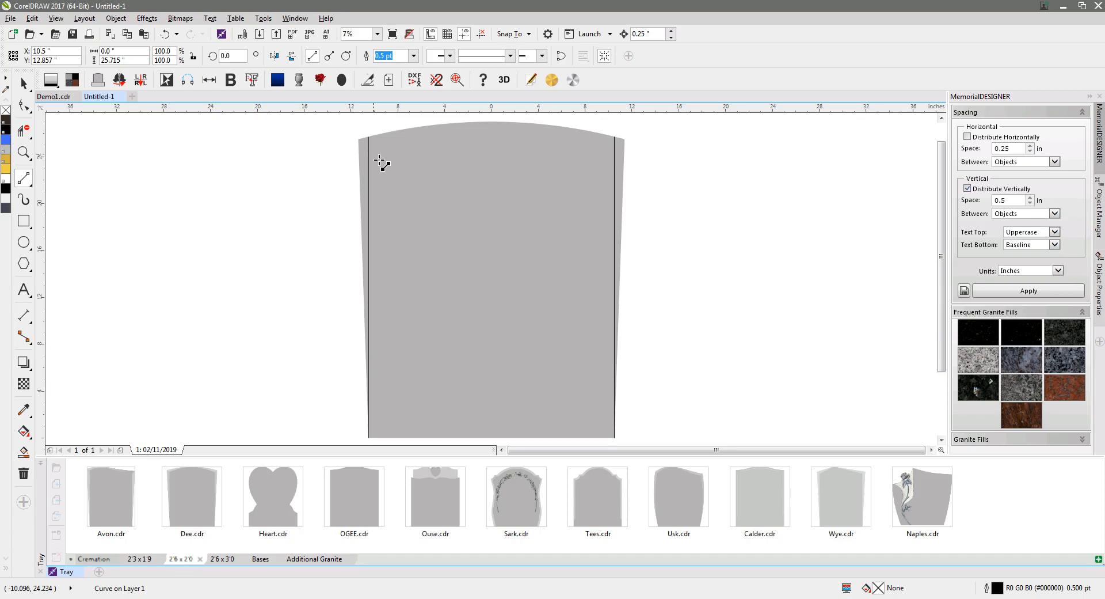
mouse_move(367, 148)
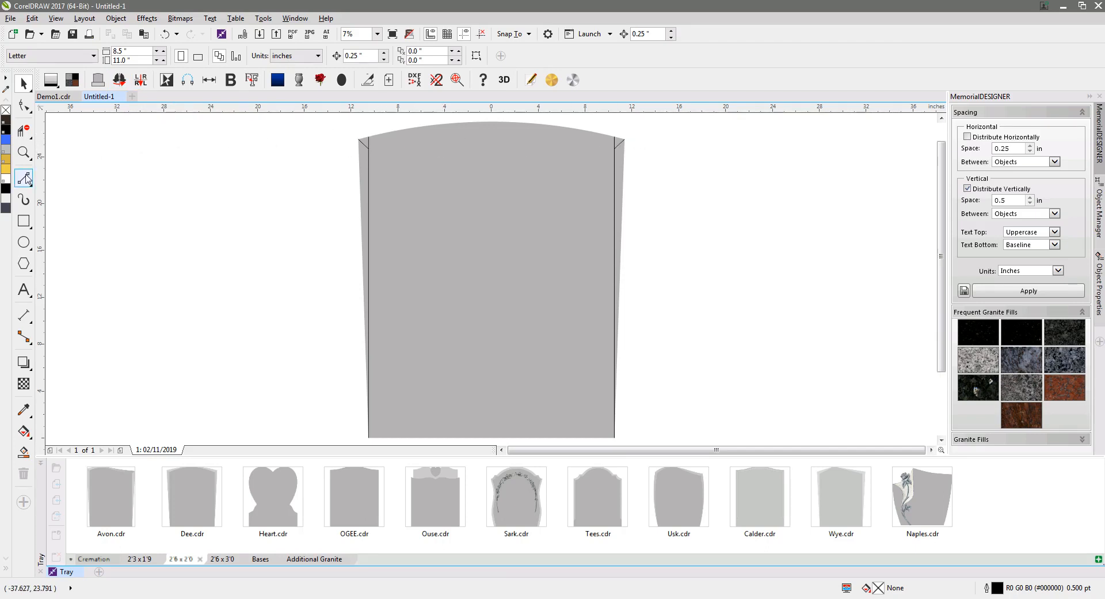
Draw a 3-point arc under the oval top with node snapping, joining the side lines' tops.
left_click(23, 177)
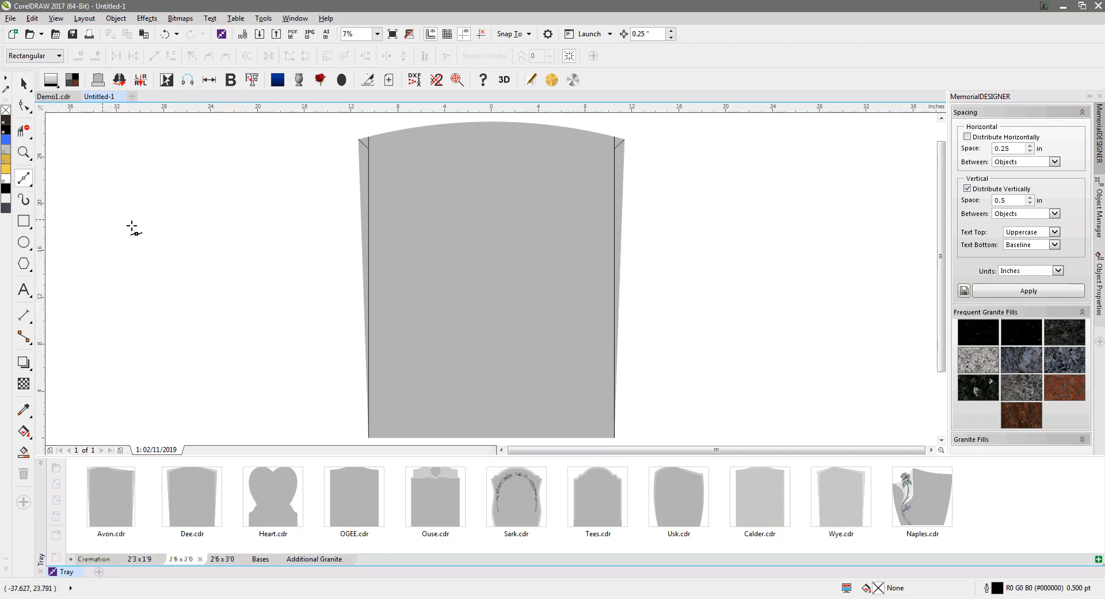
left_click(508, 33)
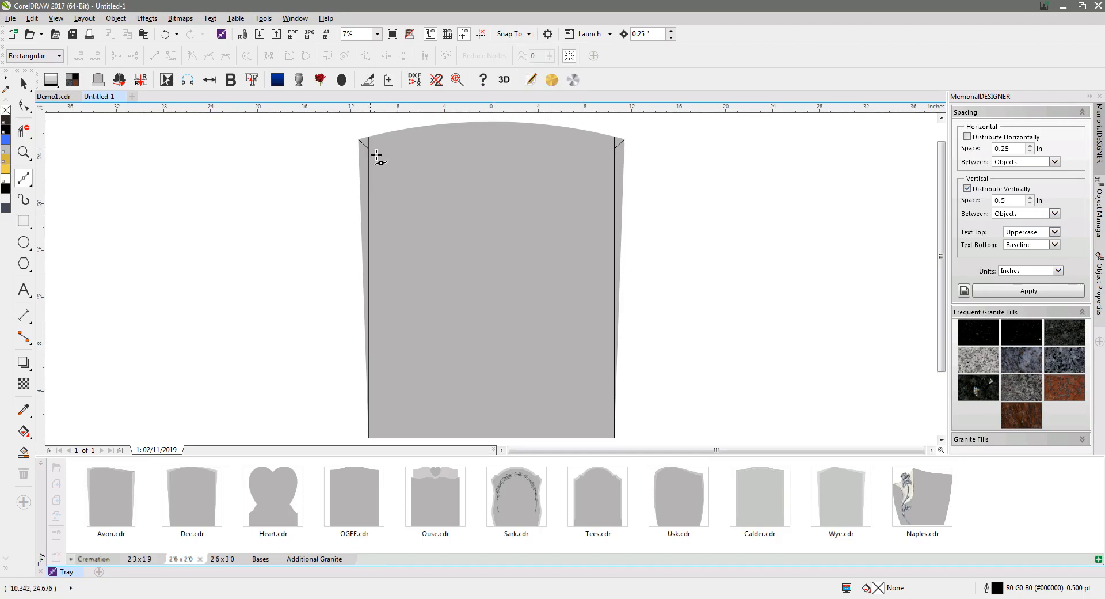
left_click(510, 33)
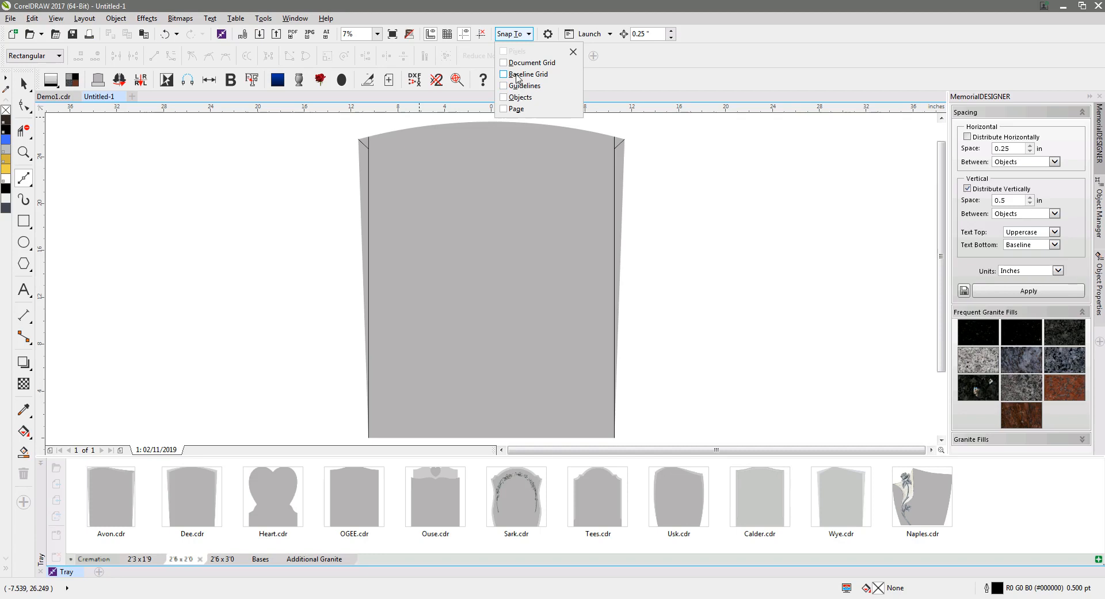
left_click(574, 51)
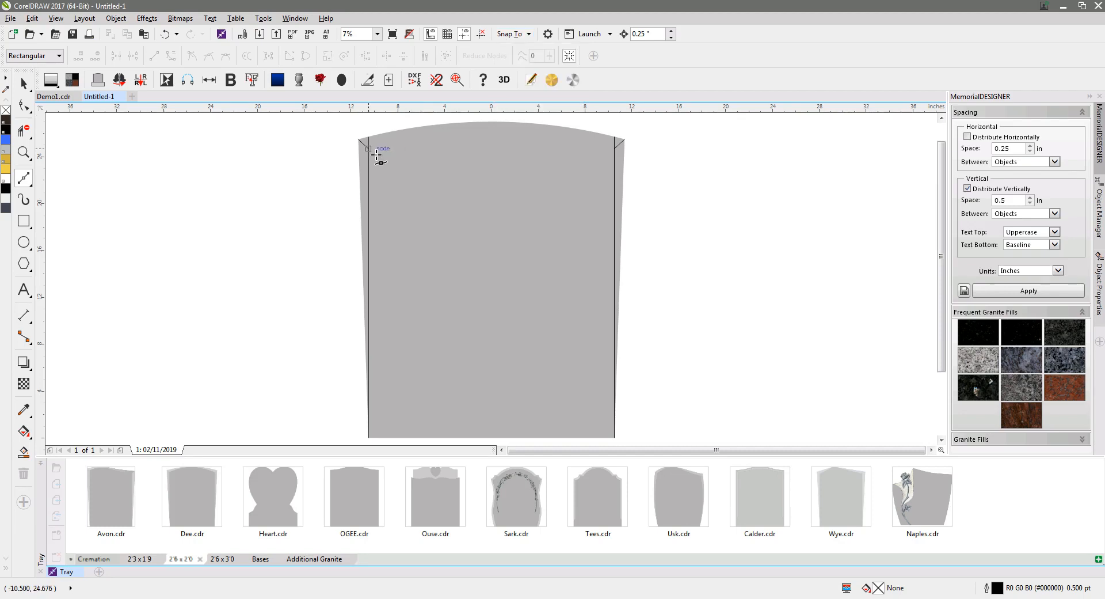
mouse_move(502, 148)
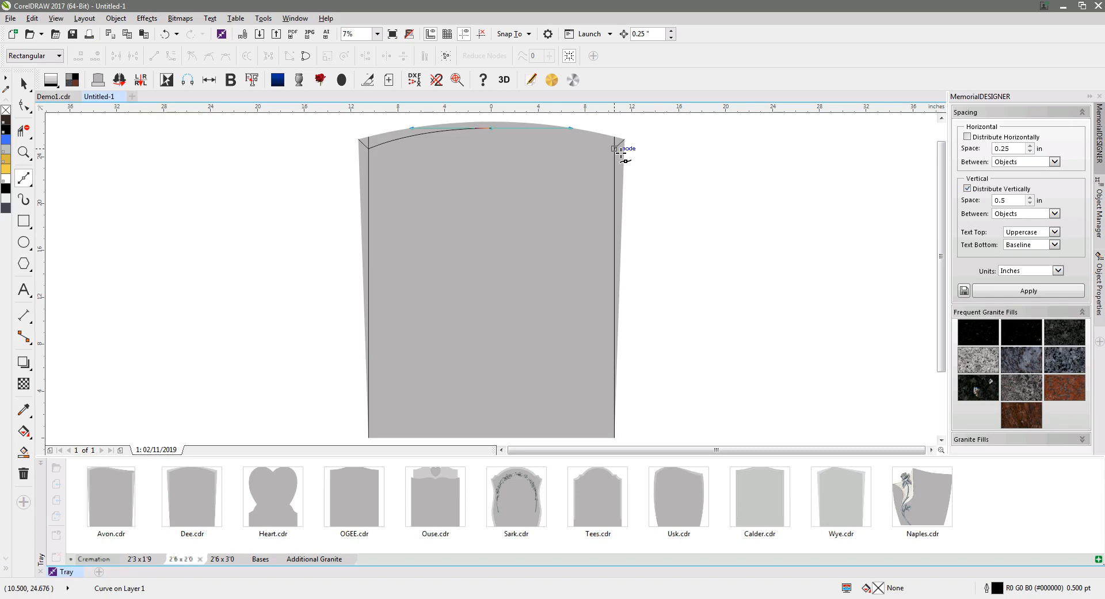
left_click(23, 82)
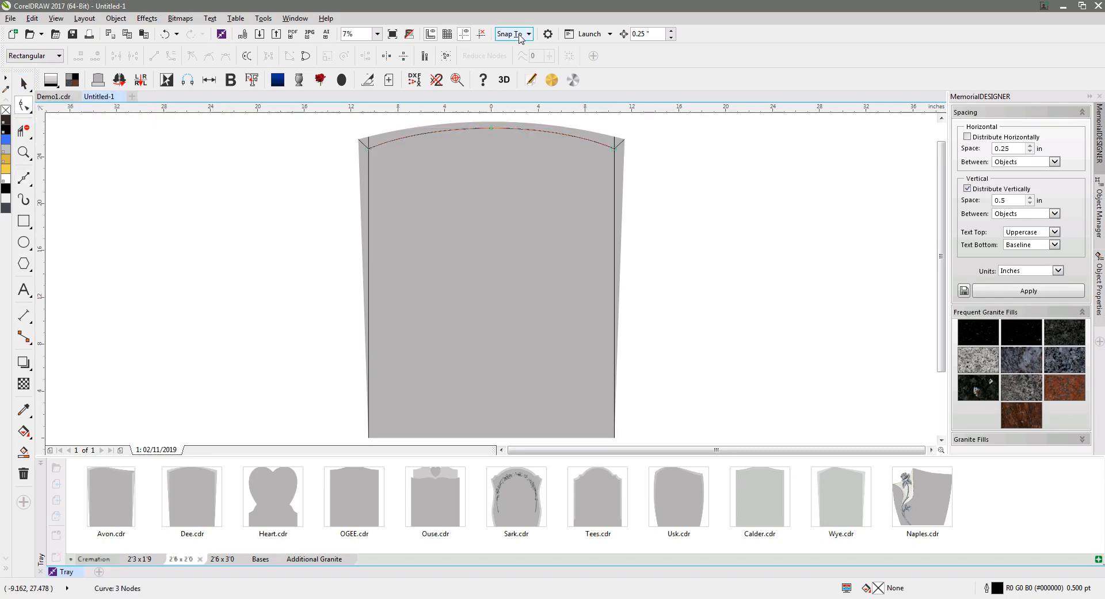
left_click(509, 34)
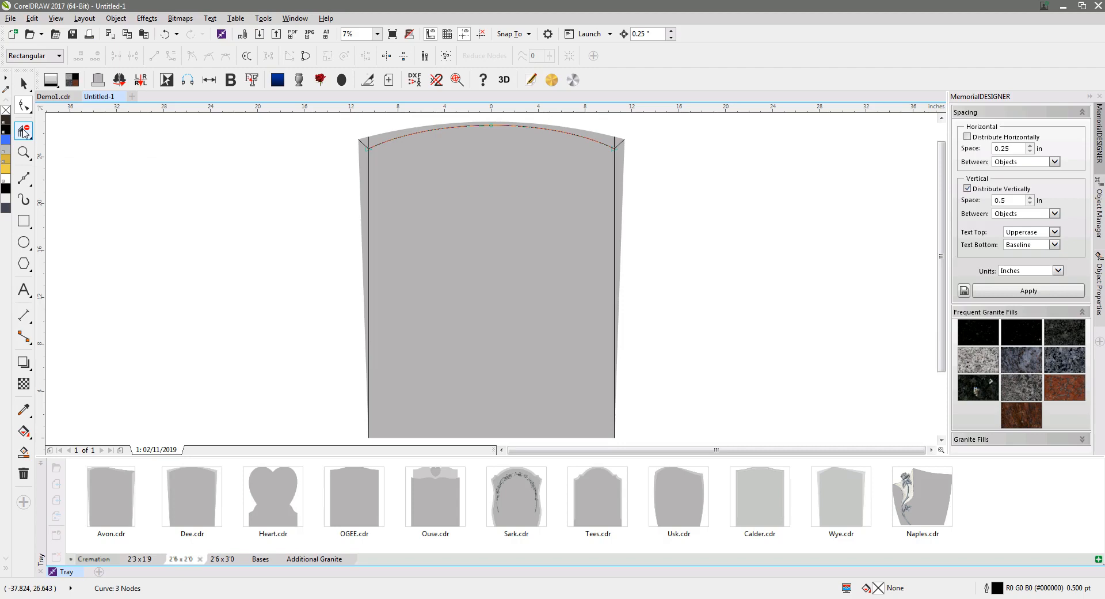
Remove the leftover corner line pieces with Virtual Segment Delete.
left_click(23, 133)
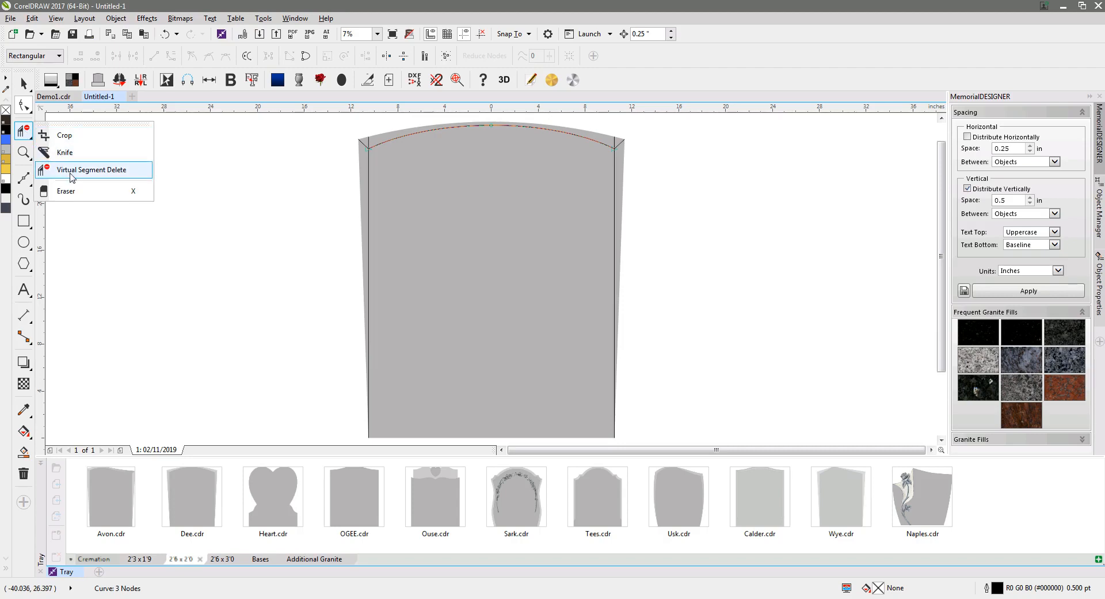
left_click(91, 169)
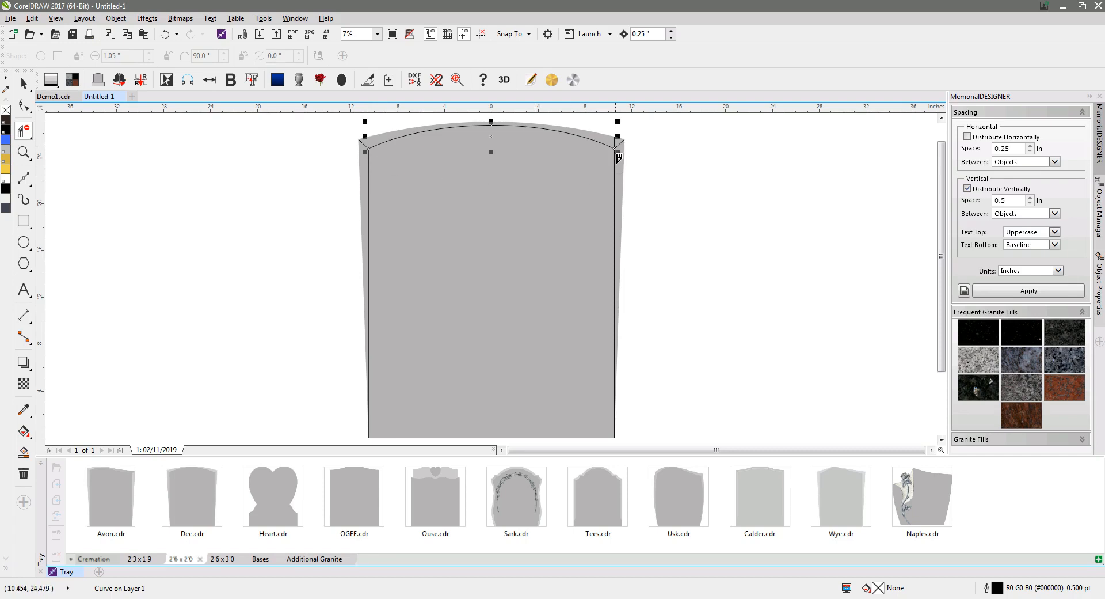
left_click(378, 34)
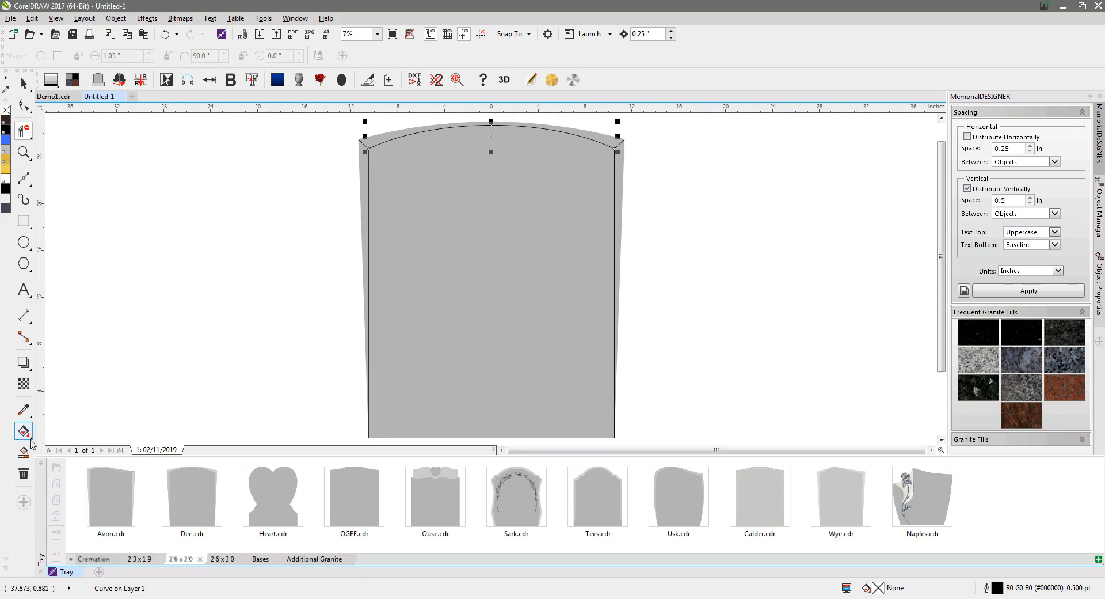
mouse_move(24, 453)
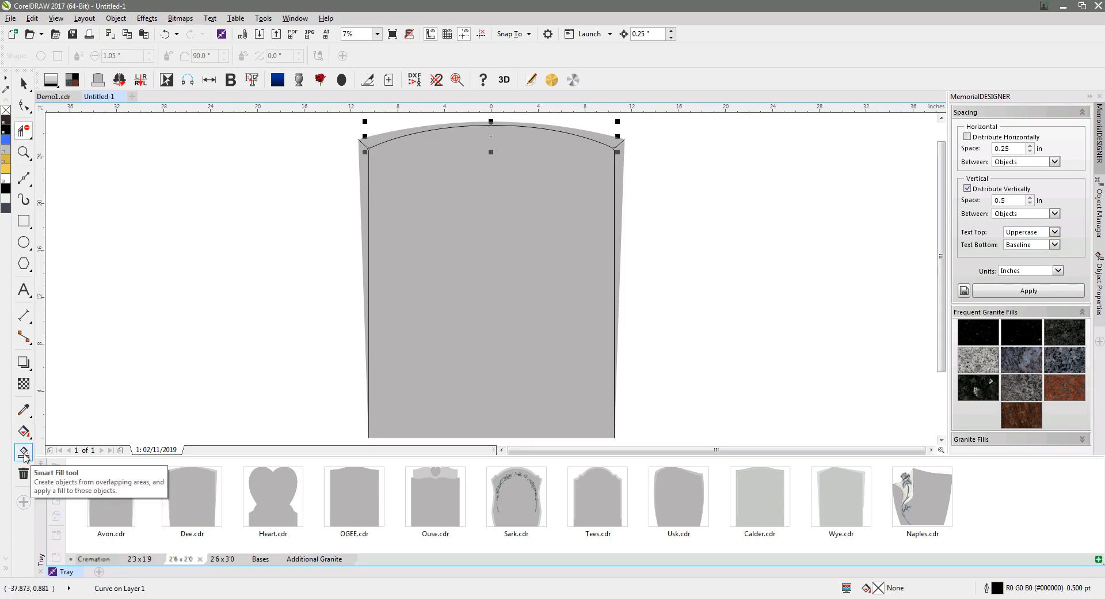
Switch to Smart Fill to fill the enclosed edge bands of the headstone.
left_click(23, 452)
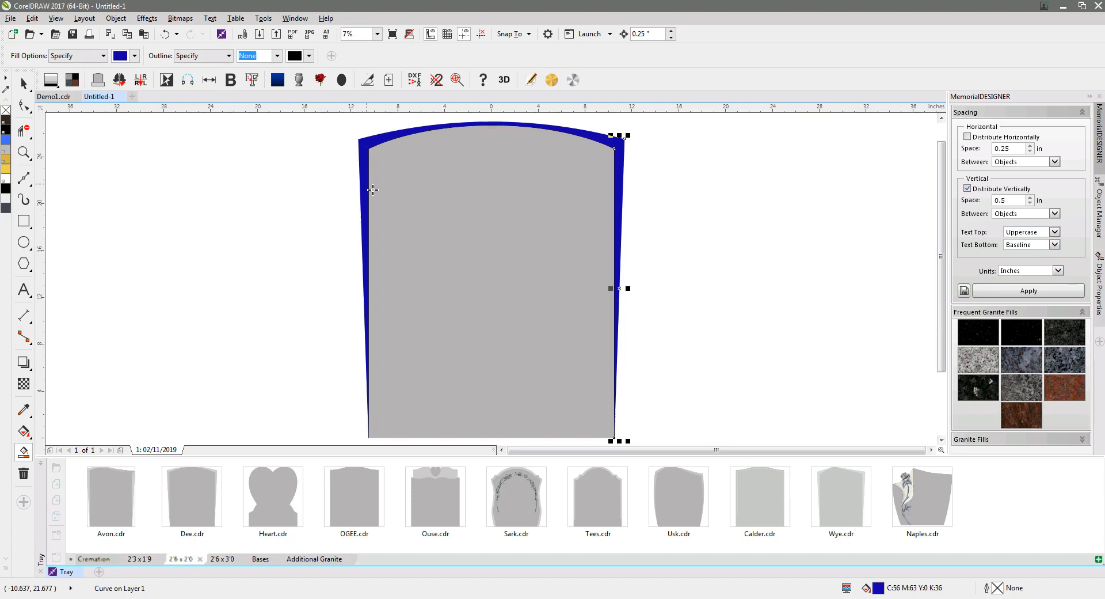
mouse_move(647, 259)
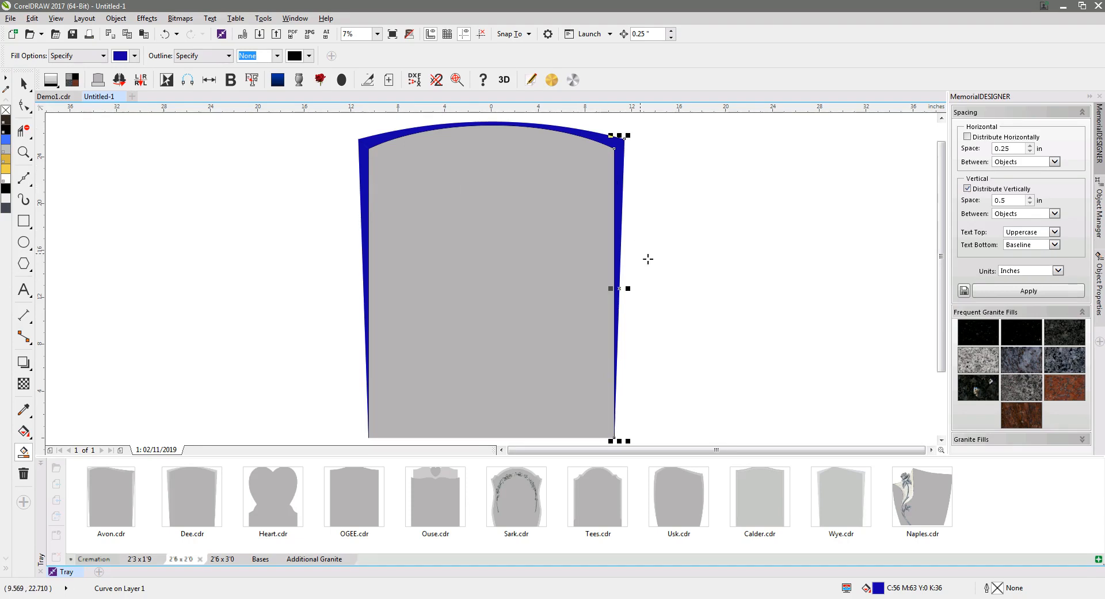
mouse_move(385, 152)
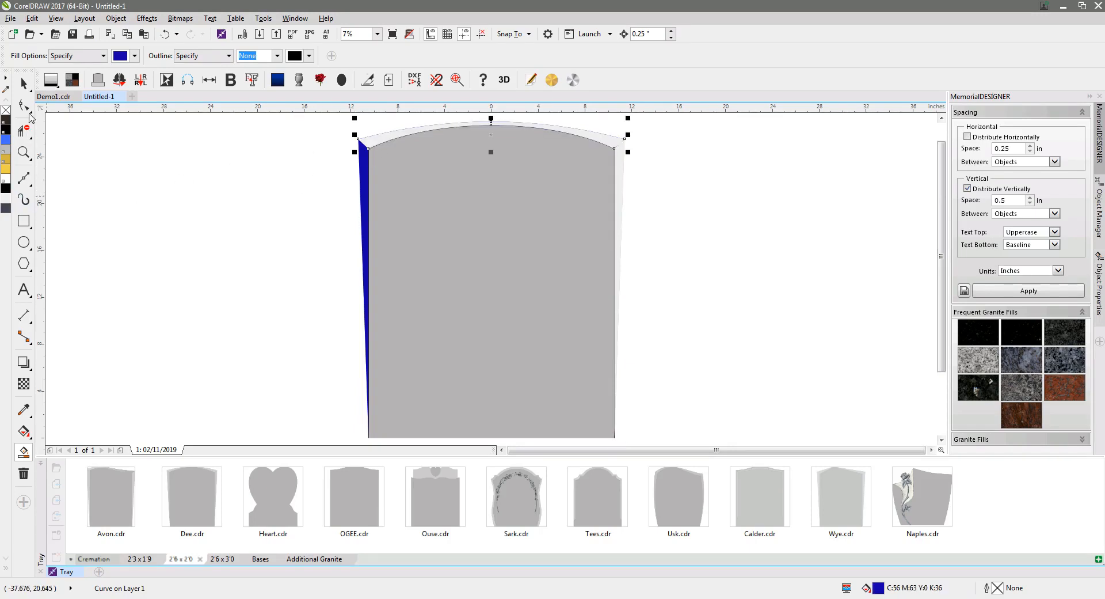
Make the left edge band light grey to match the others, then deselect.
left_click(23, 199)
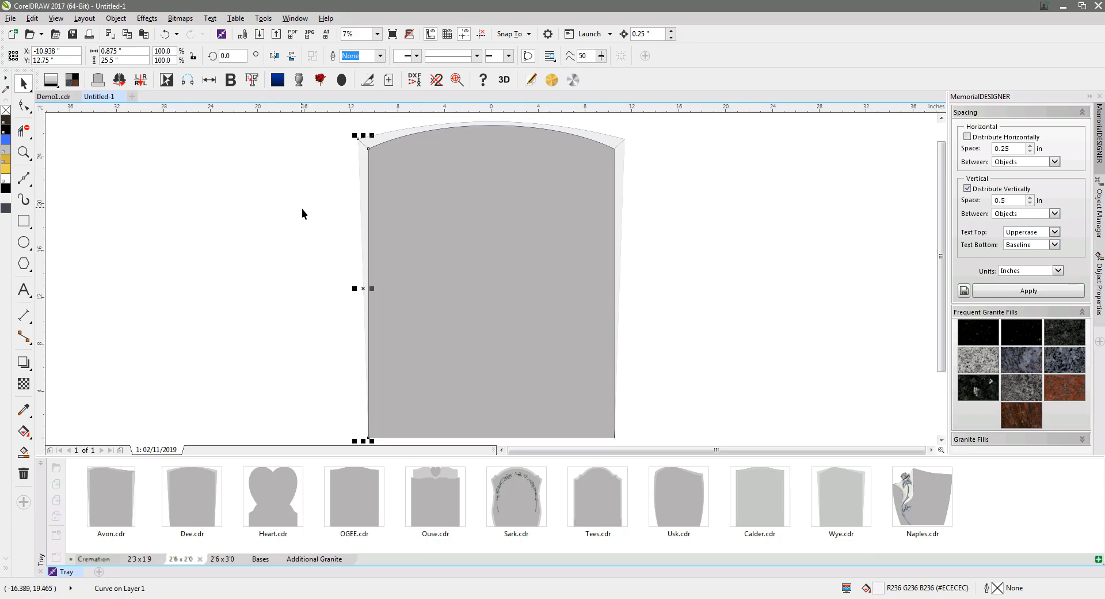
mouse_move(365, 194)
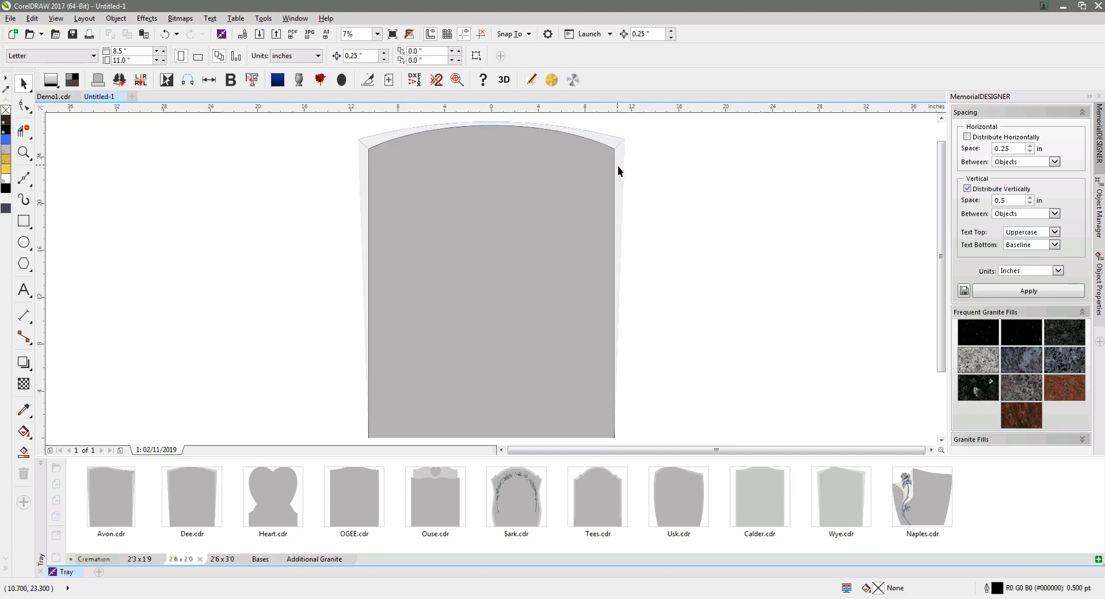
mouse_move(619, 119)
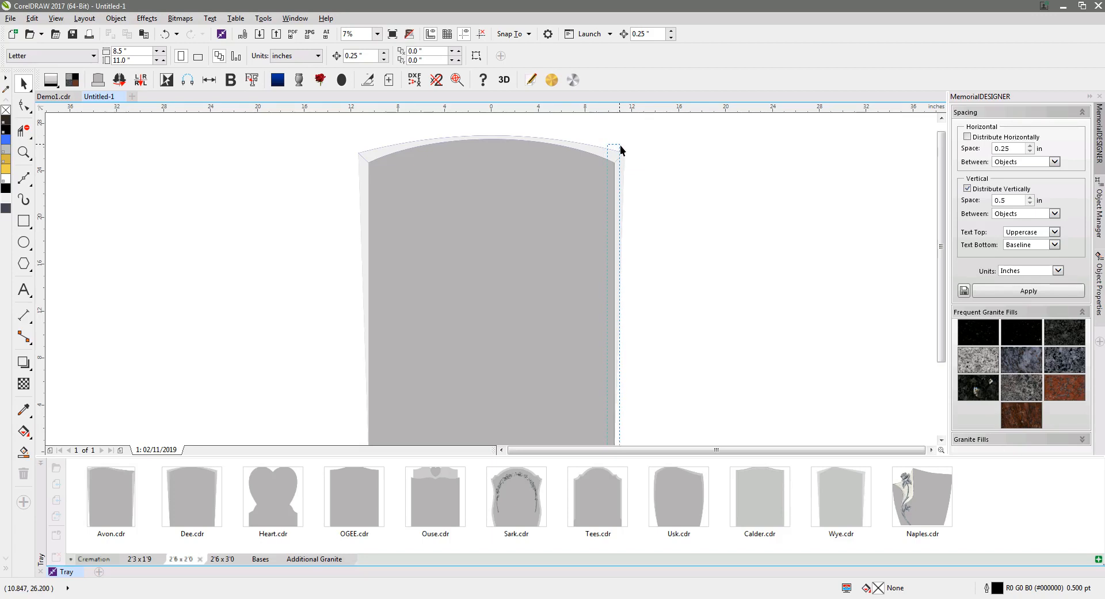
left_click(627, 153)
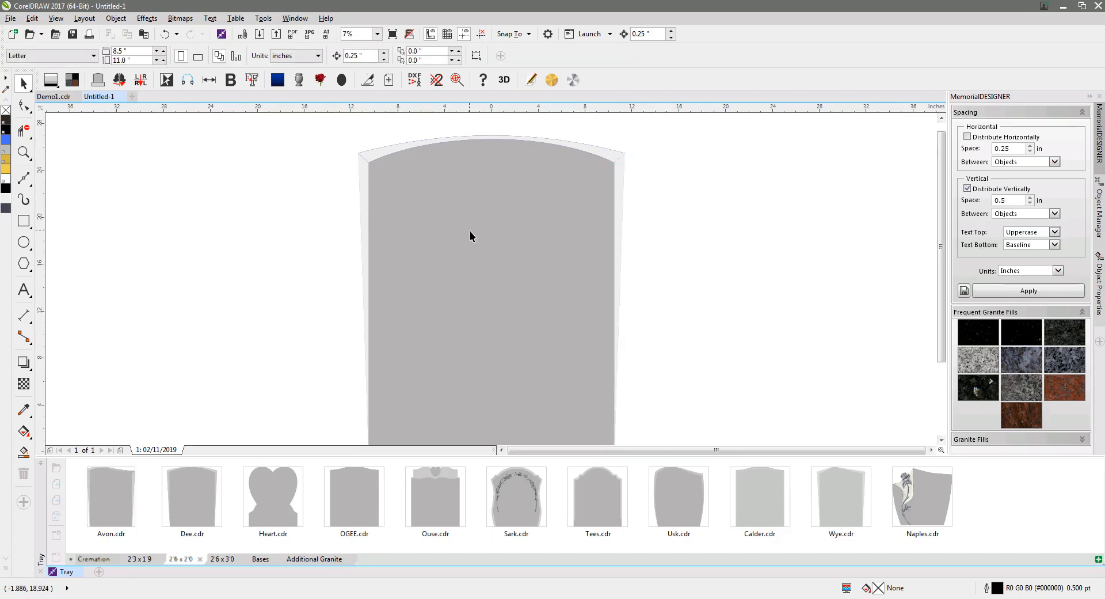
mouse_move(381, 245)
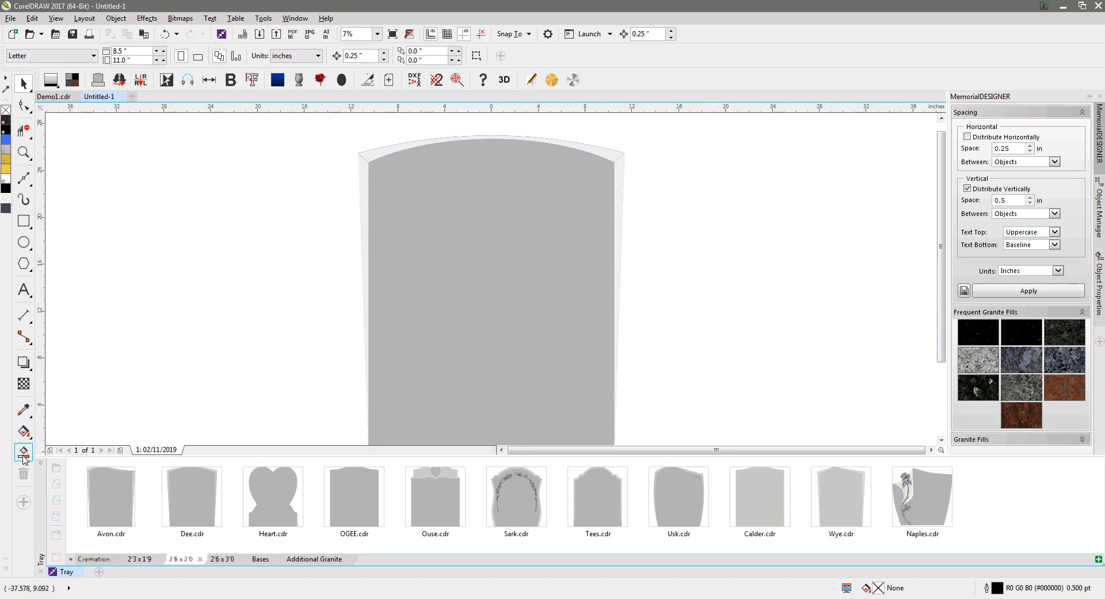
mouse_move(23, 452)
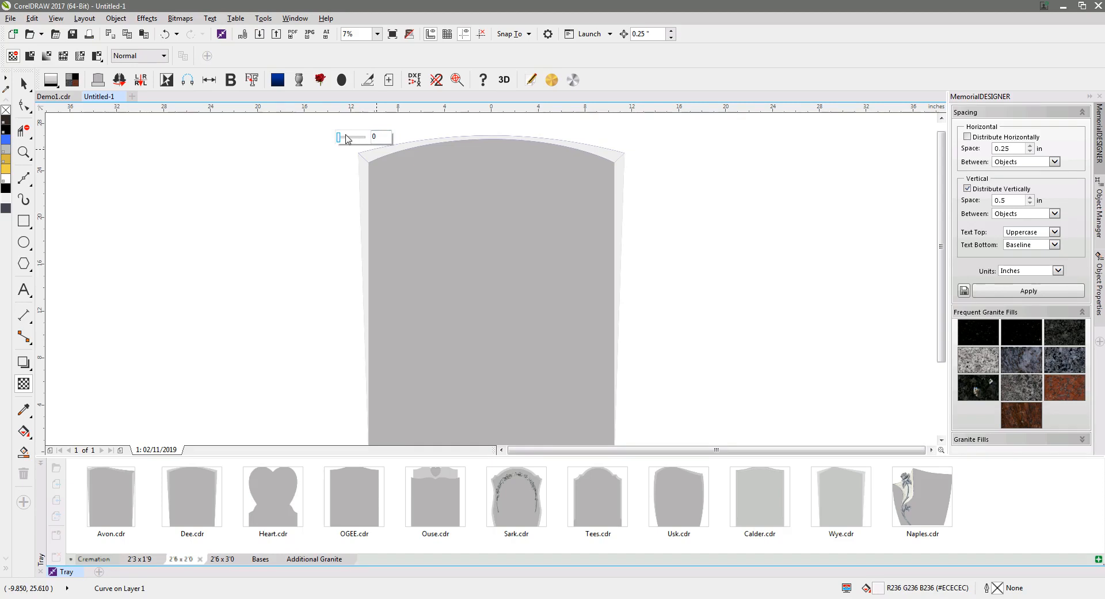
Give the left band about 47 uniform transparency and shade the right band likewise.
left_click_drag(341, 137, 352, 137)
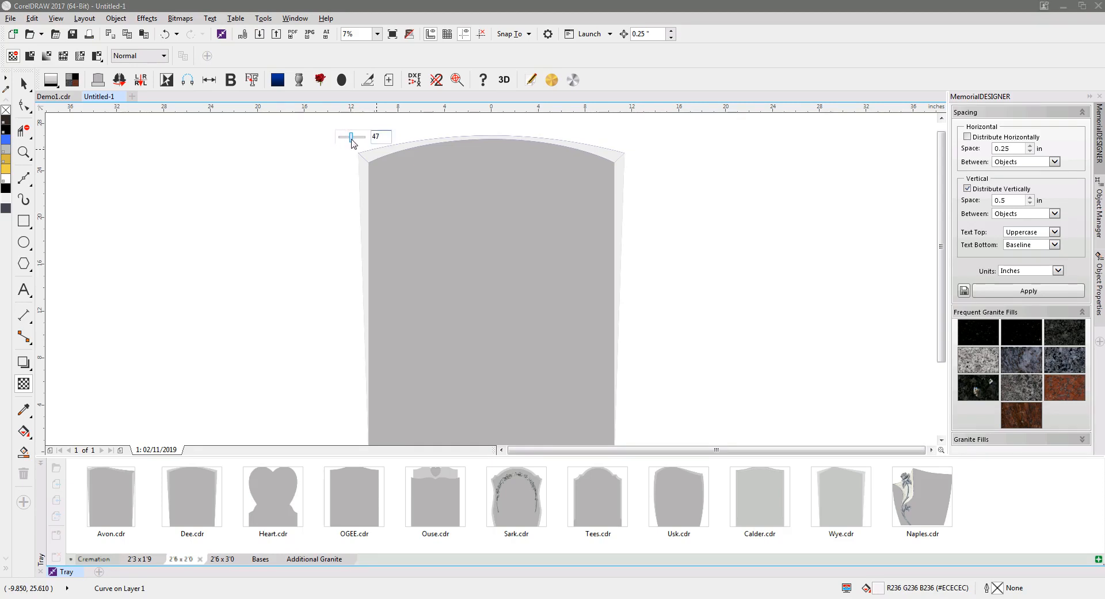
left_click_drag(351, 136, 362, 136)
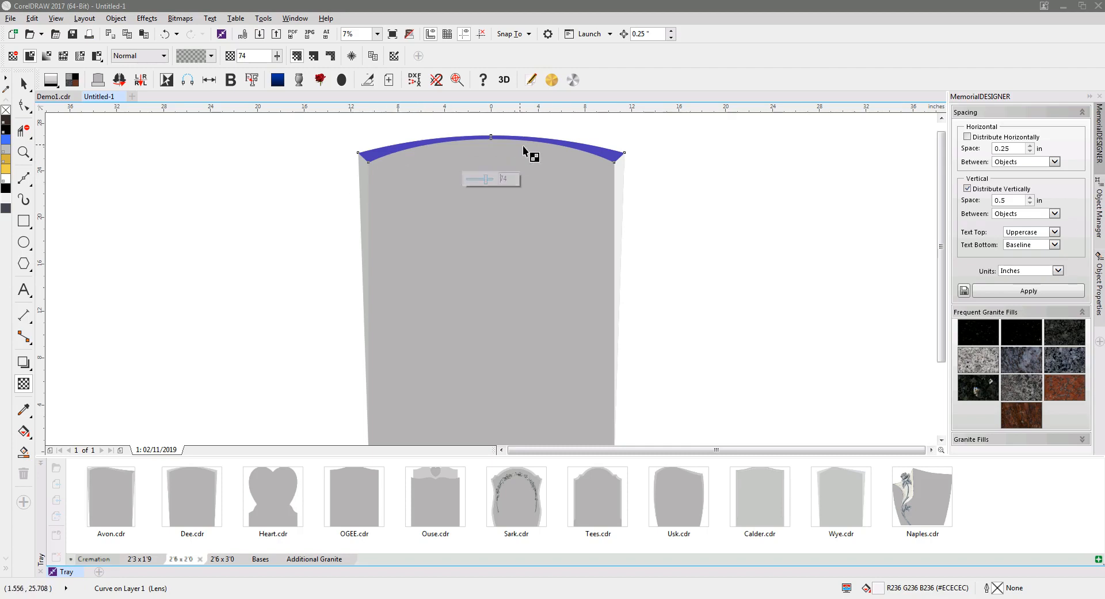
mouse_move(555, 156)
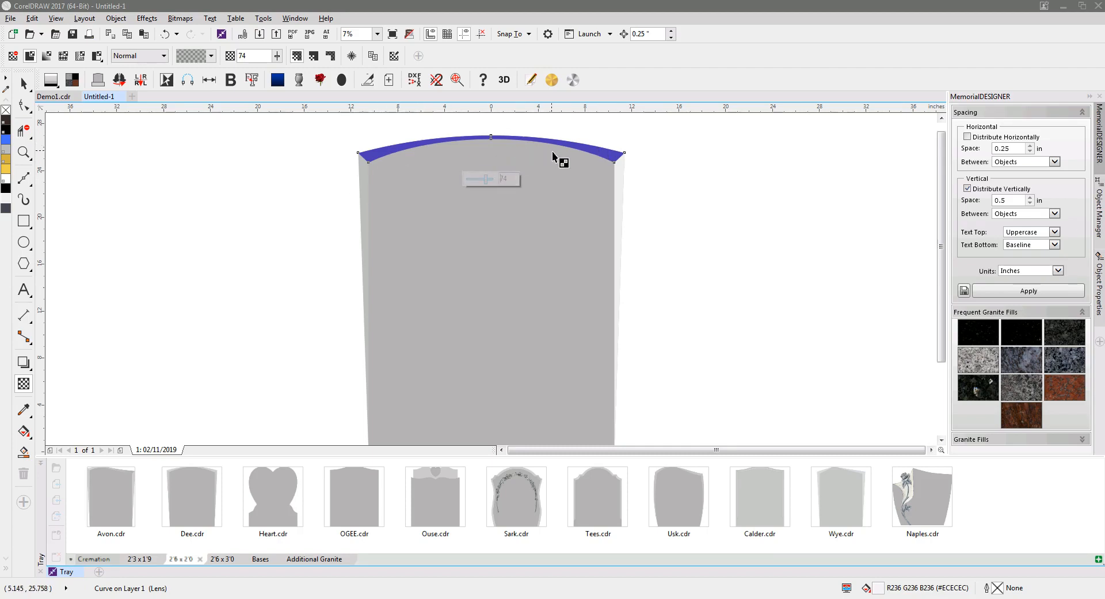
mouse_move(568, 189)
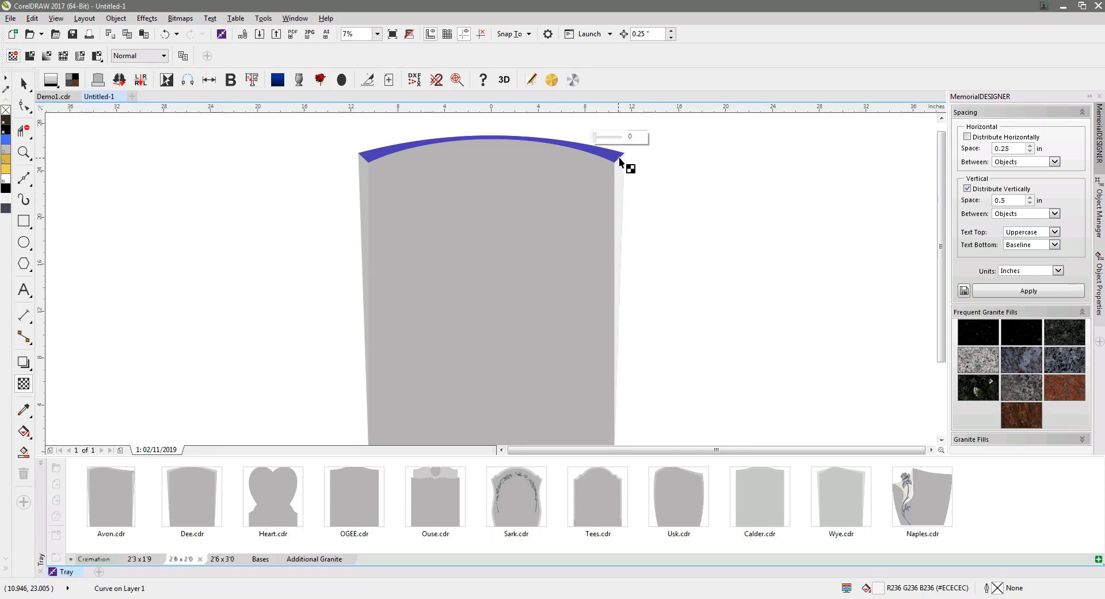
left_click_drag(597, 137, 611, 137)
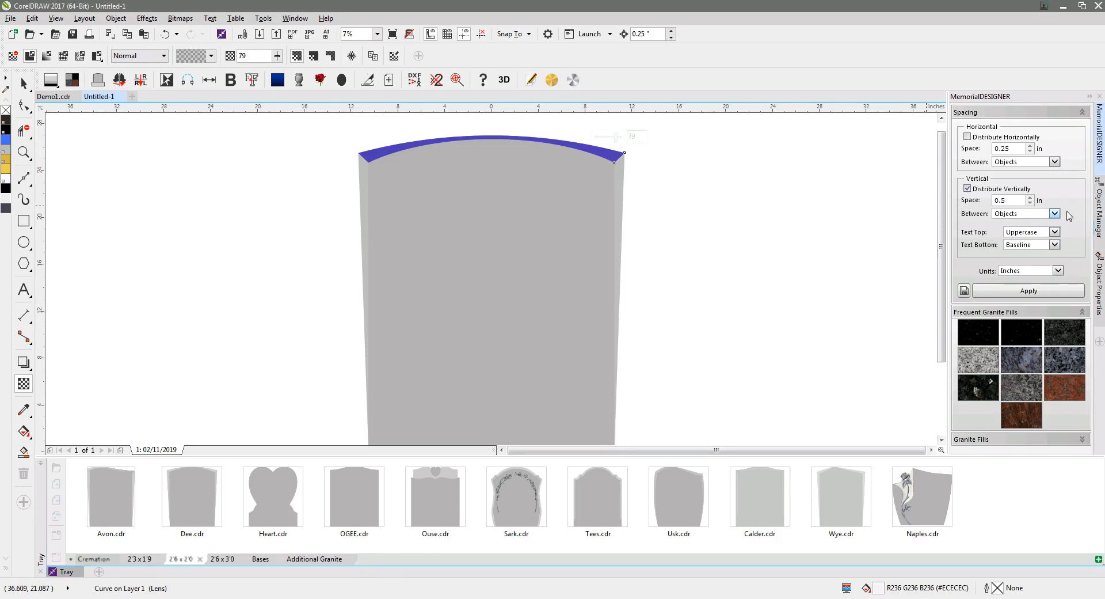
Pick an edge band curve in the Object Manager list of Layer 1.
left_click(1098, 199)
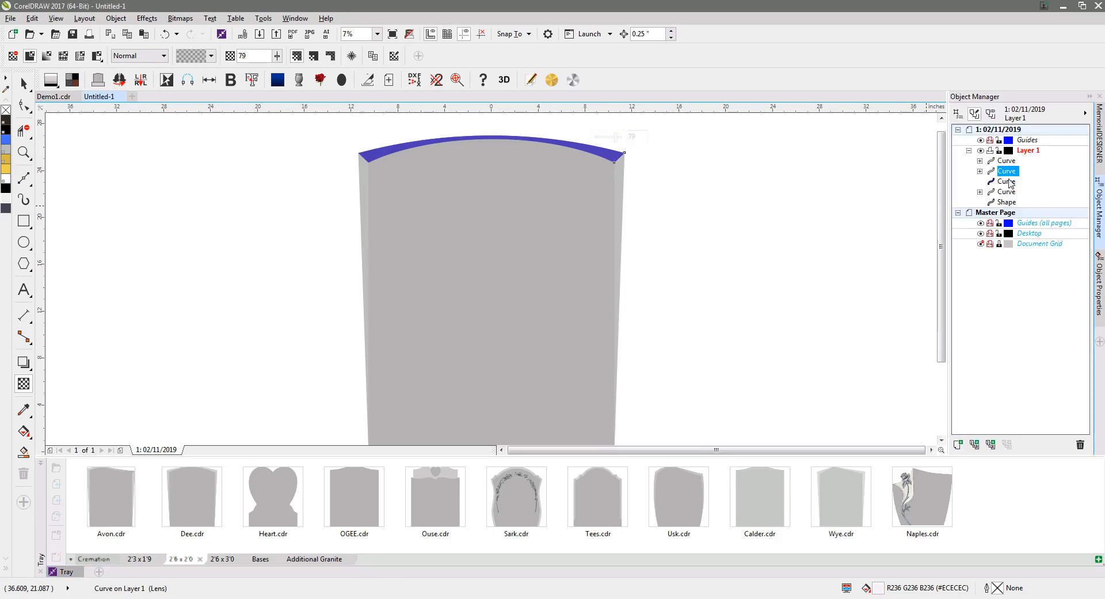
left_click(1007, 180)
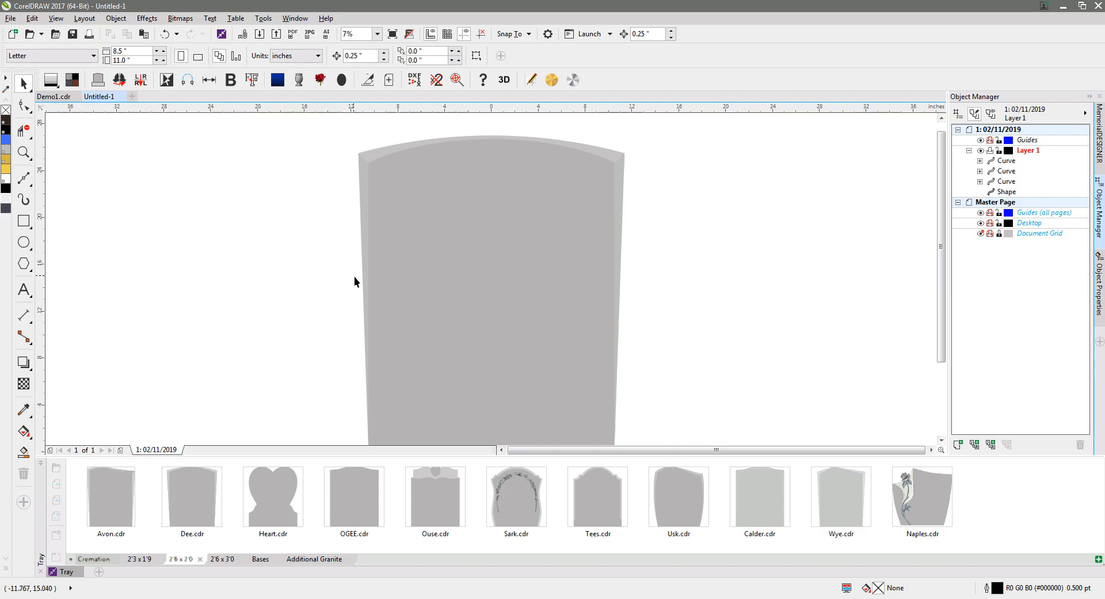
mouse_move(360, 232)
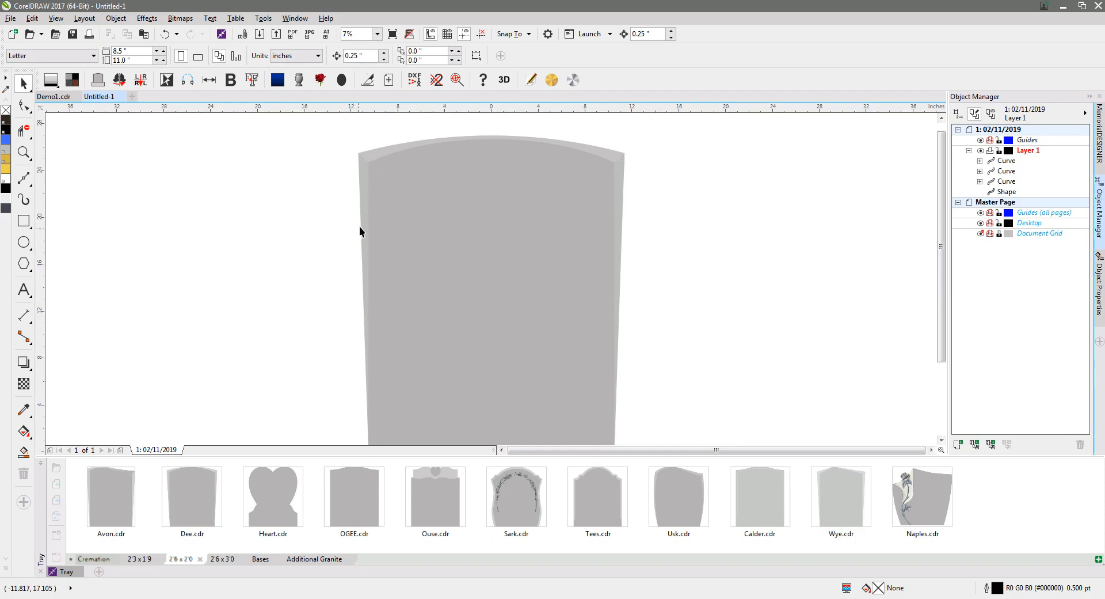
mouse_move(373, 251)
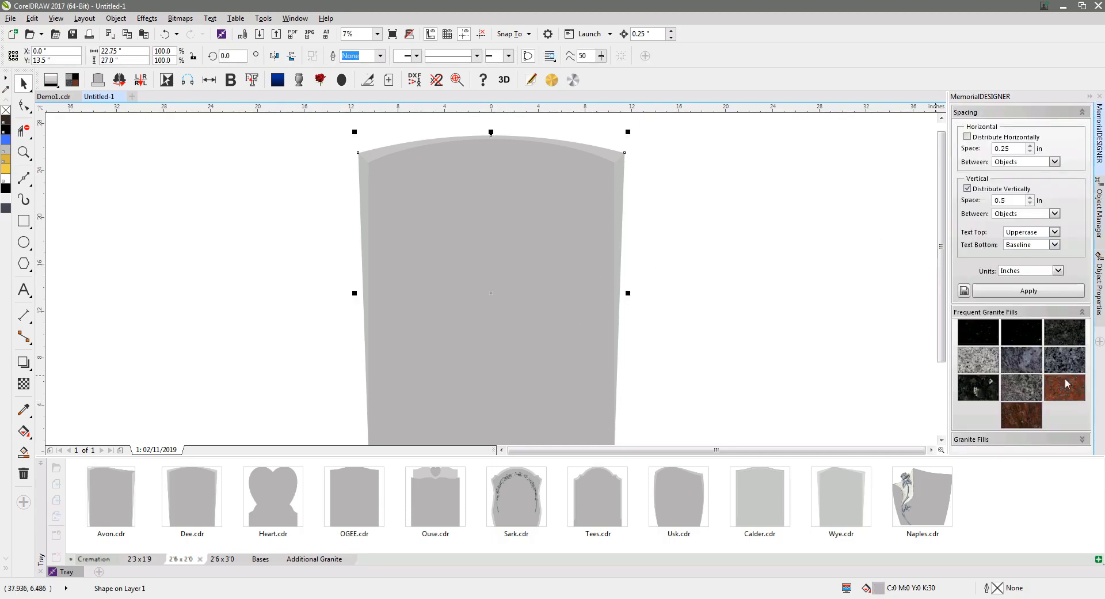
mouse_move(1017, 333)
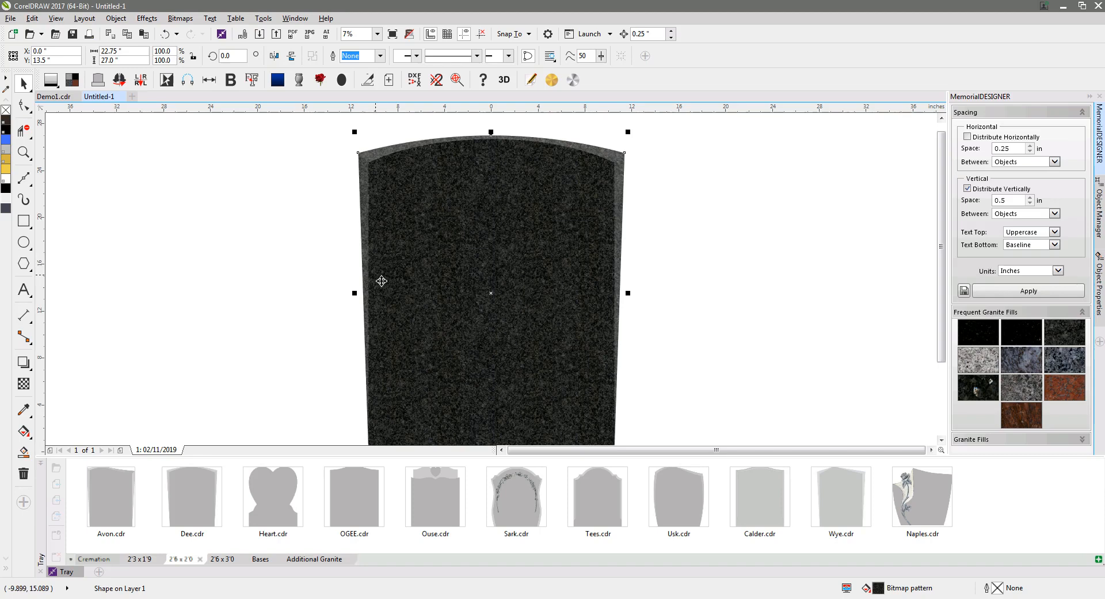
mouse_move(608, 161)
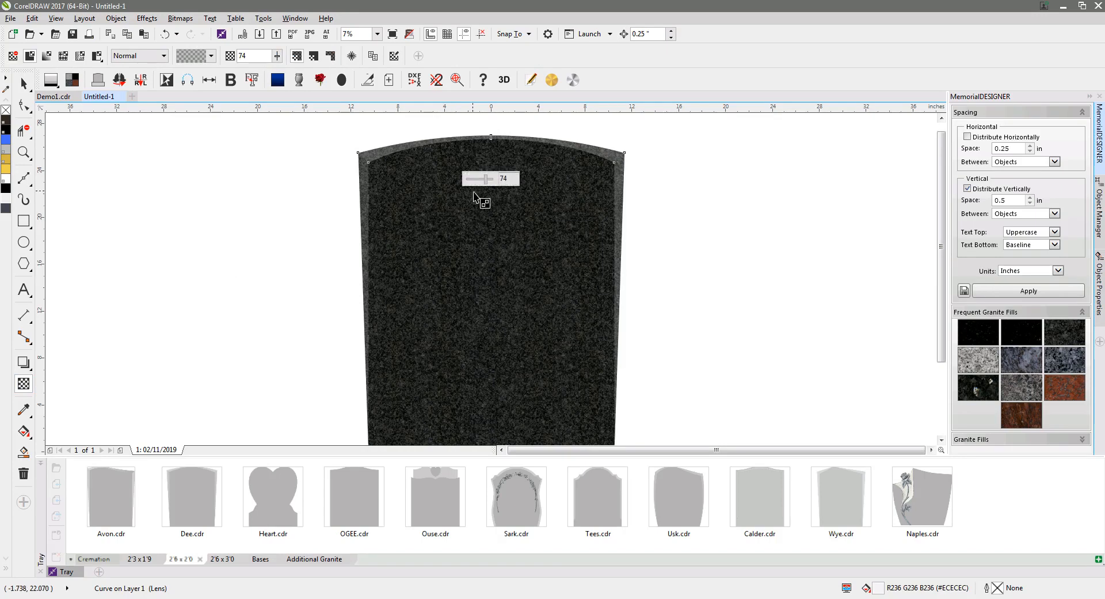
Readjust the top edge band's transparency so the granite shows through.
left_click_drag(490, 179, 482, 179)
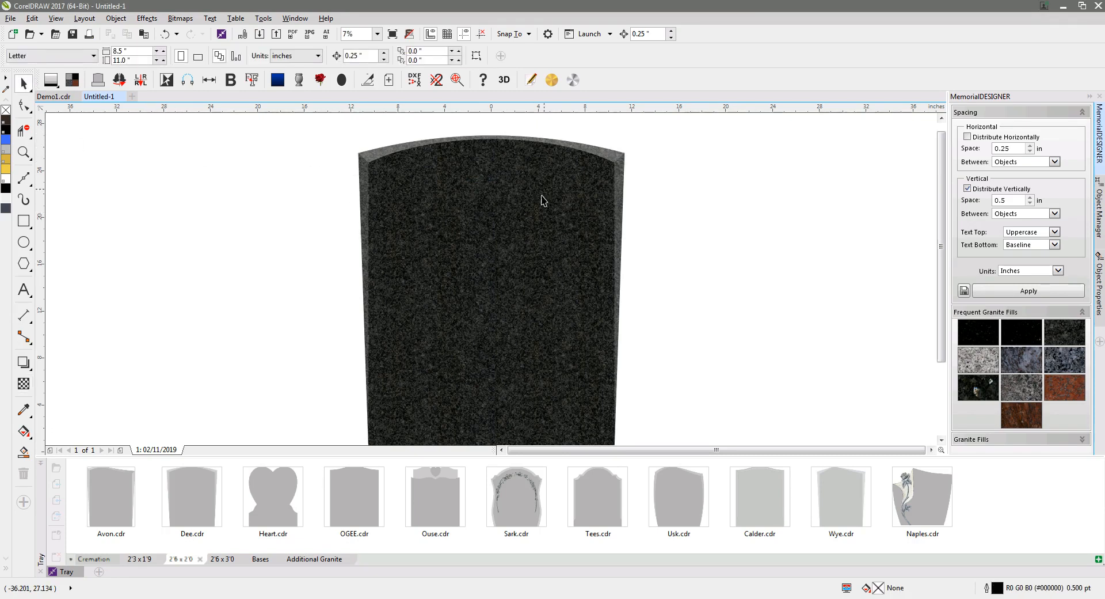
mouse_move(423, 249)
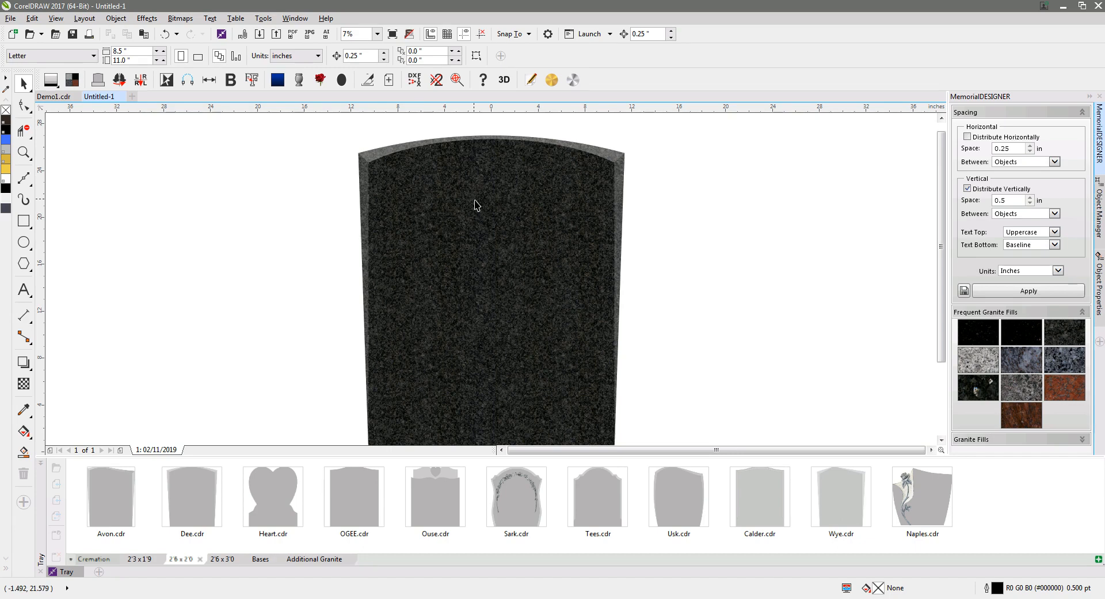
mouse_move(471, 205)
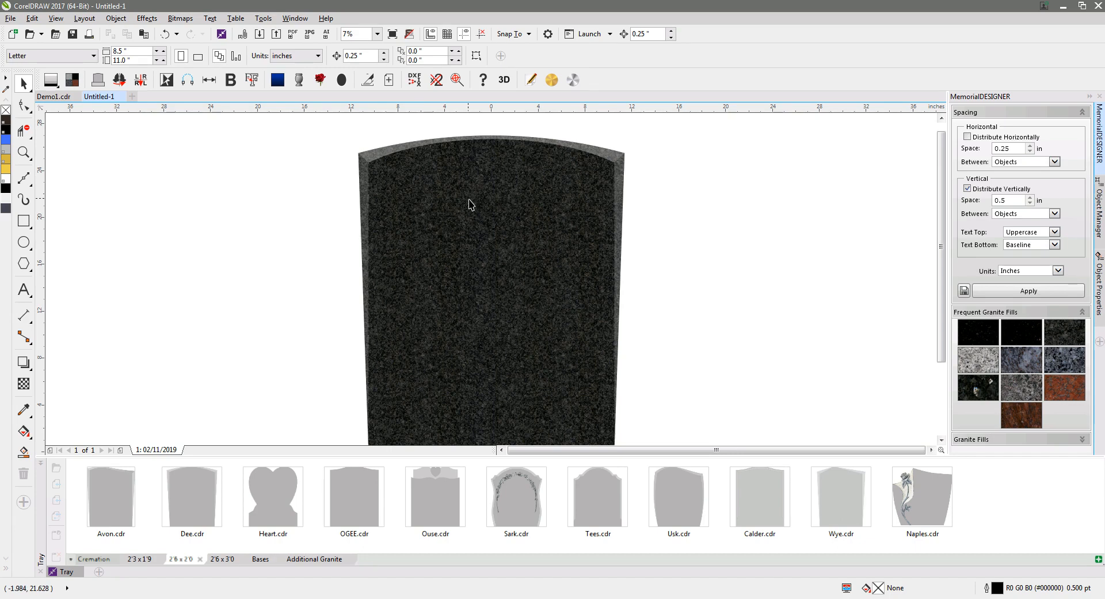
mouse_move(413, 259)
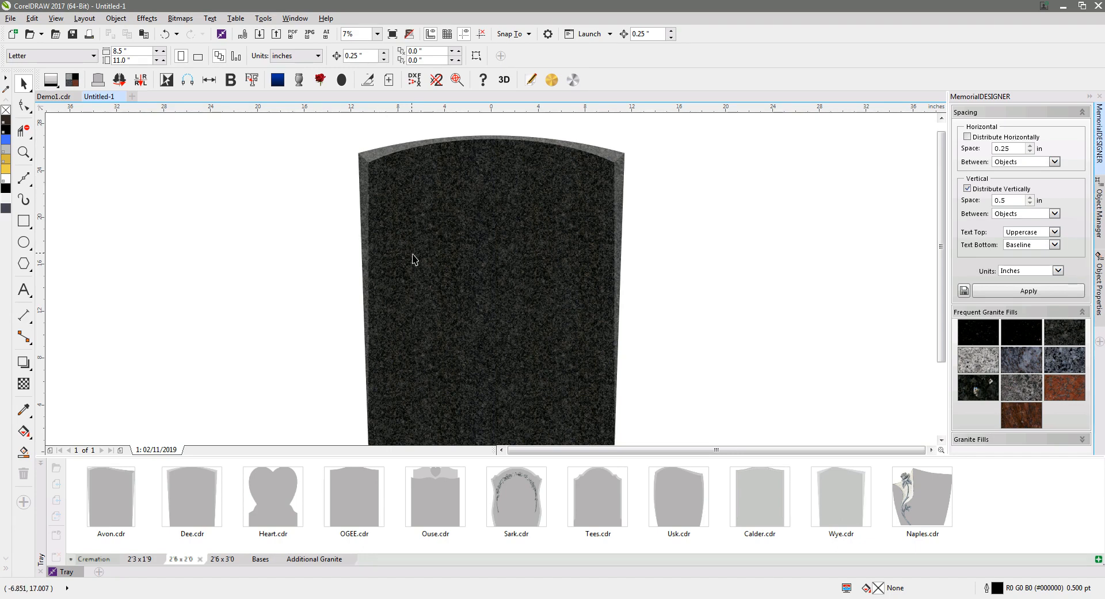